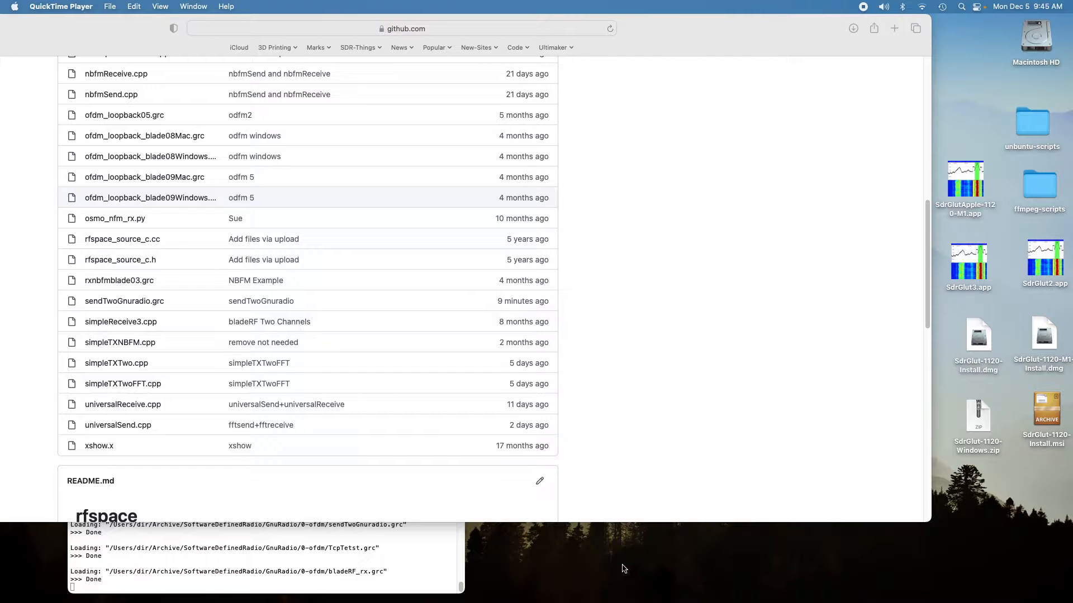
pyautogui.moveTo(486, 82)
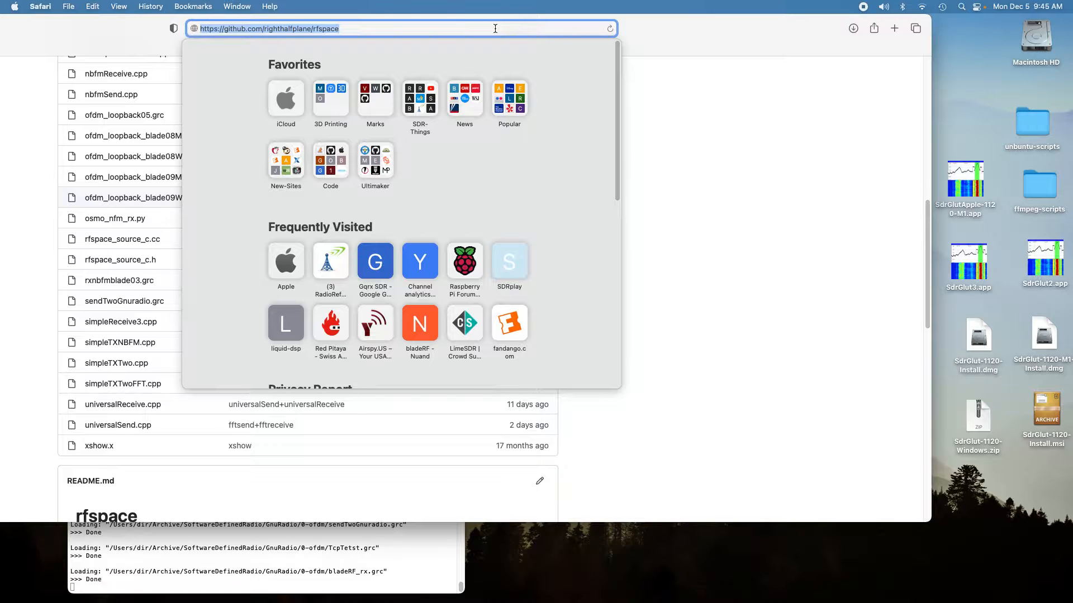
pyautogui.moveTo(623, 122)
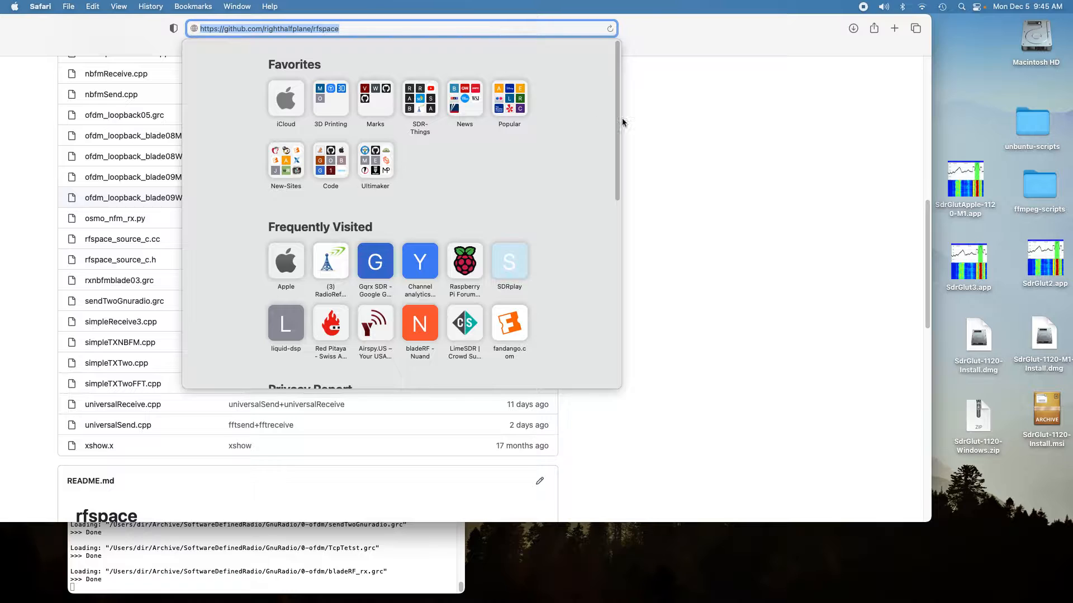
# - Open the sendTwoGnuradio.grc file page on GitHub and start saving it from Safari's File menu
pyautogui.click(125, 301)
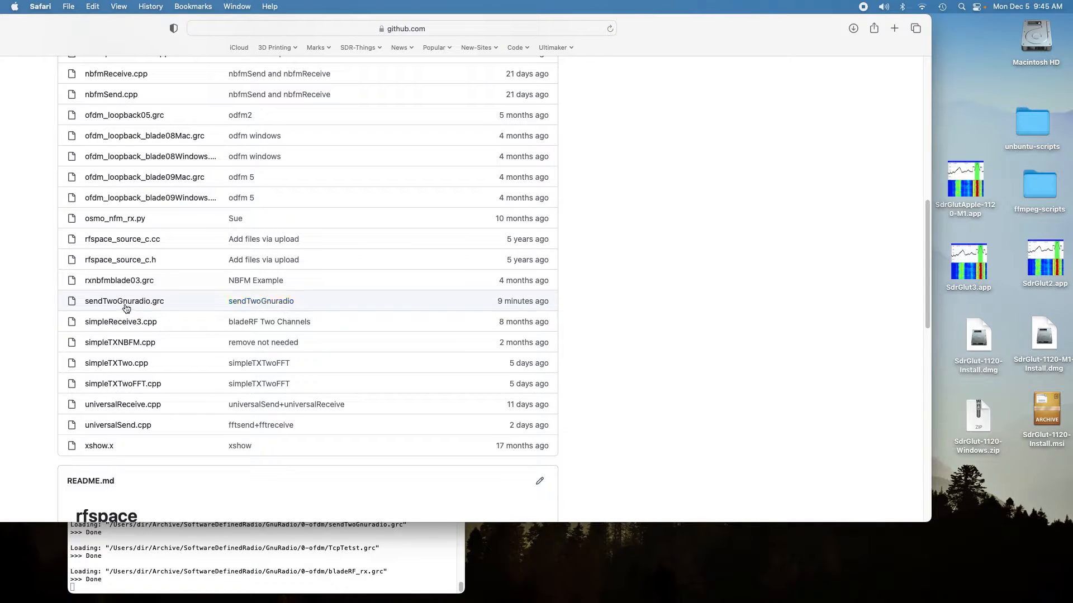
pyautogui.moveTo(127, 307)
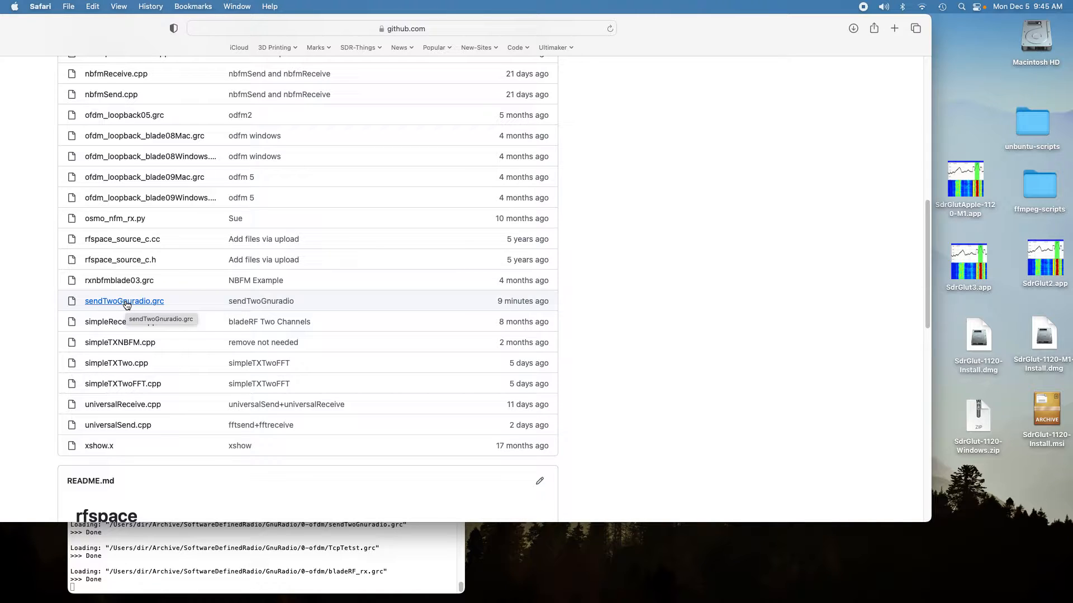
pyautogui.click(124, 301)
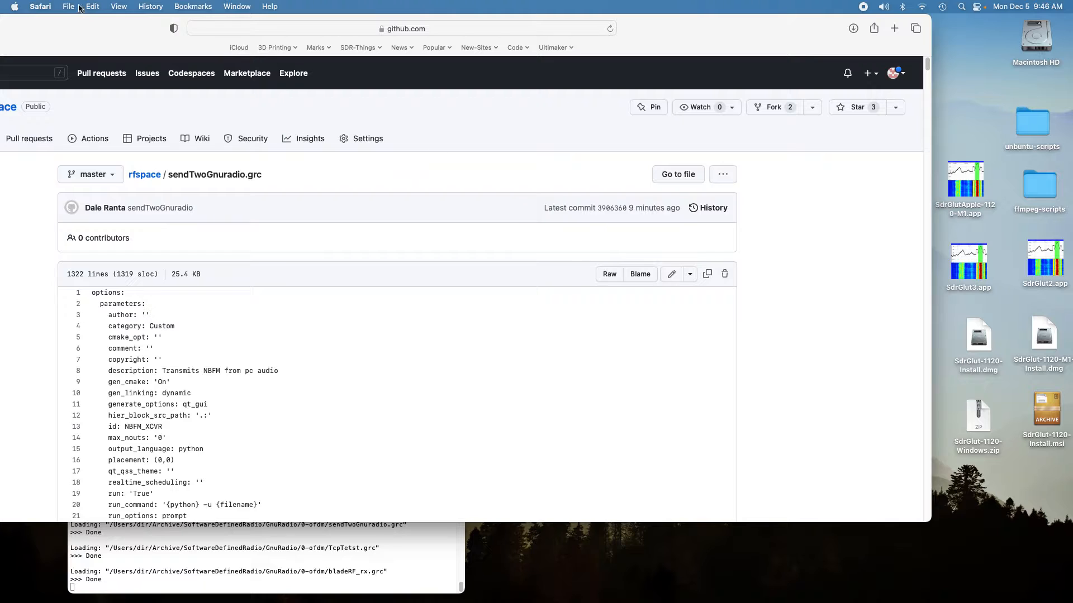
pyautogui.click(40, 6)
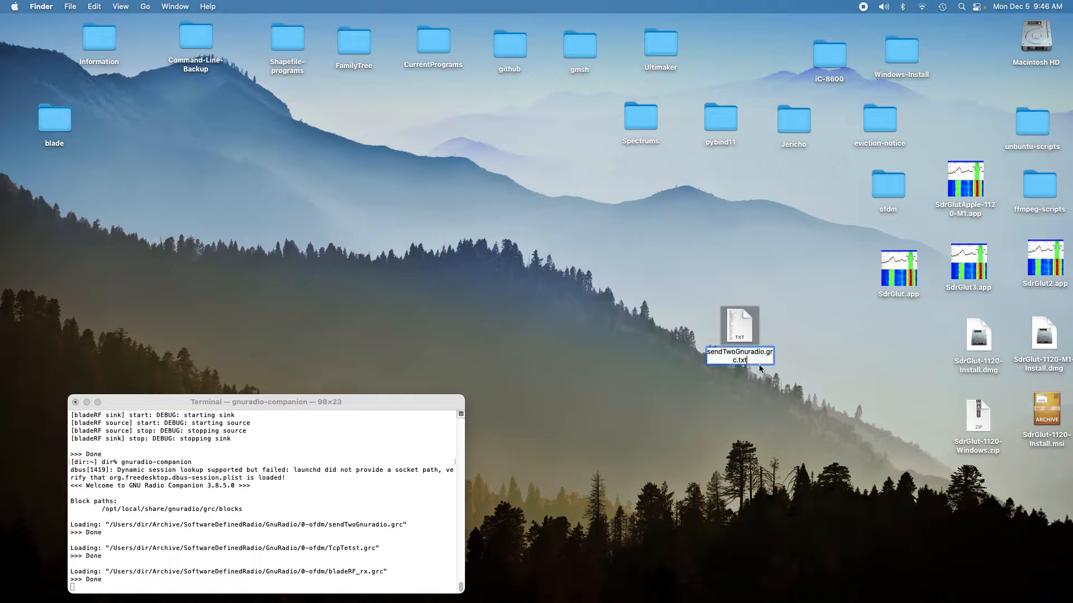
# - Delete the .txt extension so the desktop file is named sendTwoGnuradio.grc
pyautogui.press('Backspace')
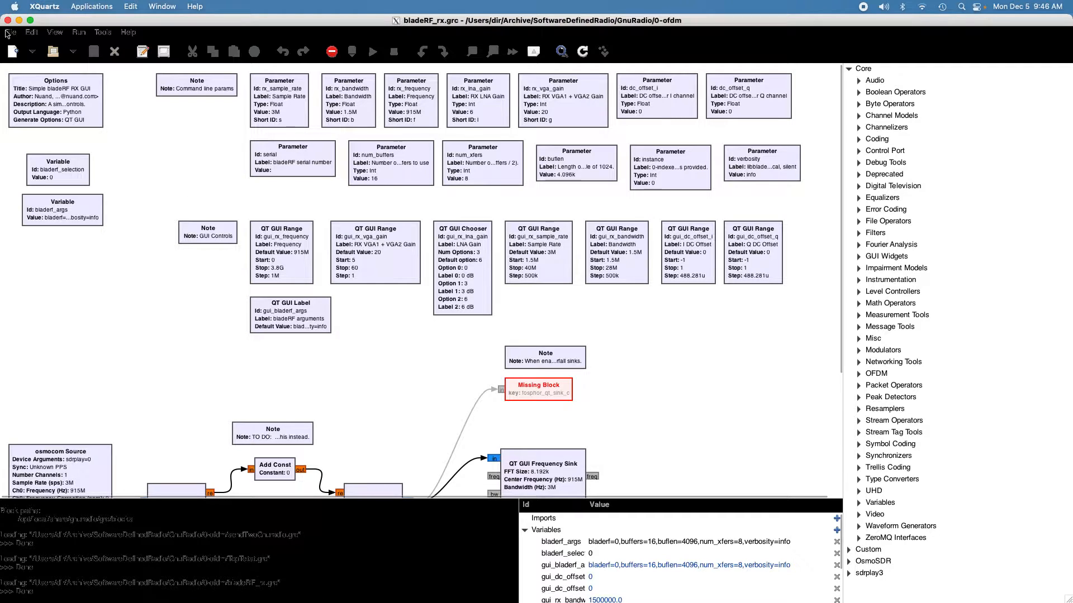
# - Bring up the Open flowgraph dialog and browse to the Desktop folder
pyautogui.click(14, 52)
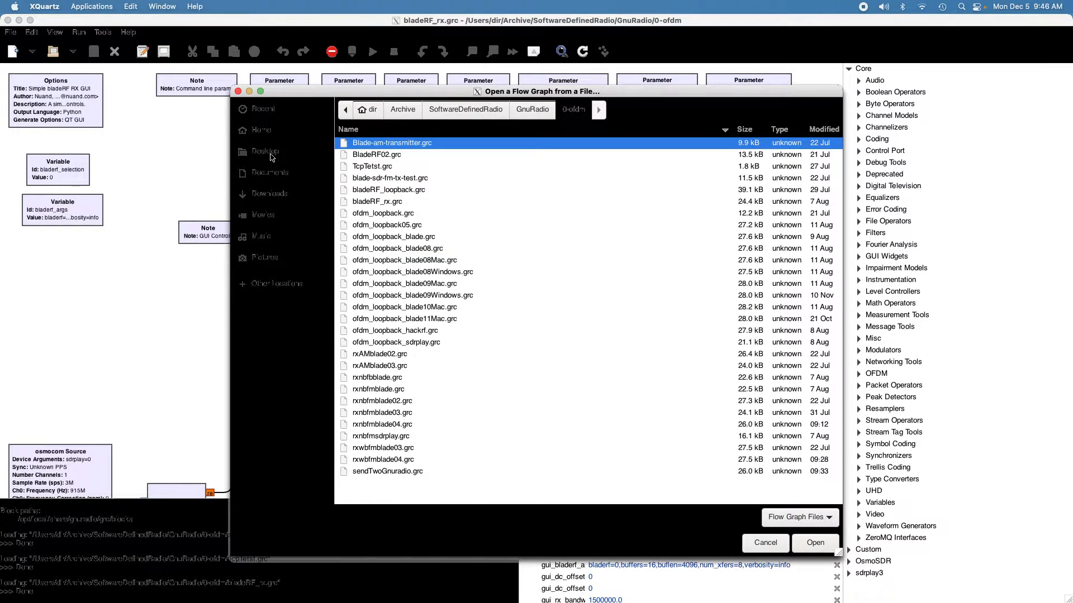
pyautogui.click(266, 151)
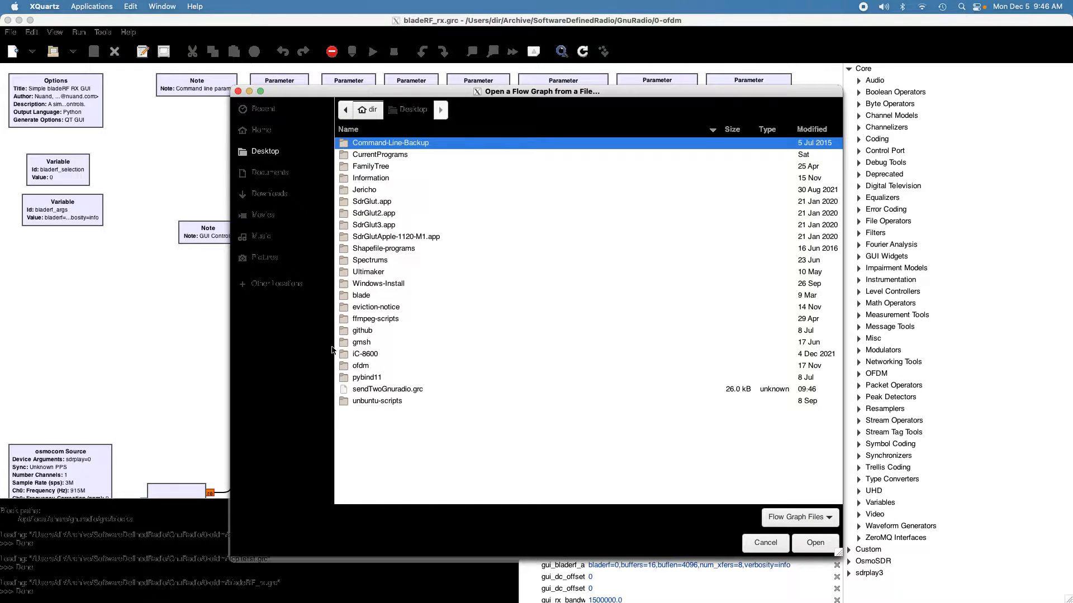
pyautogui.moveTo(383, 394)
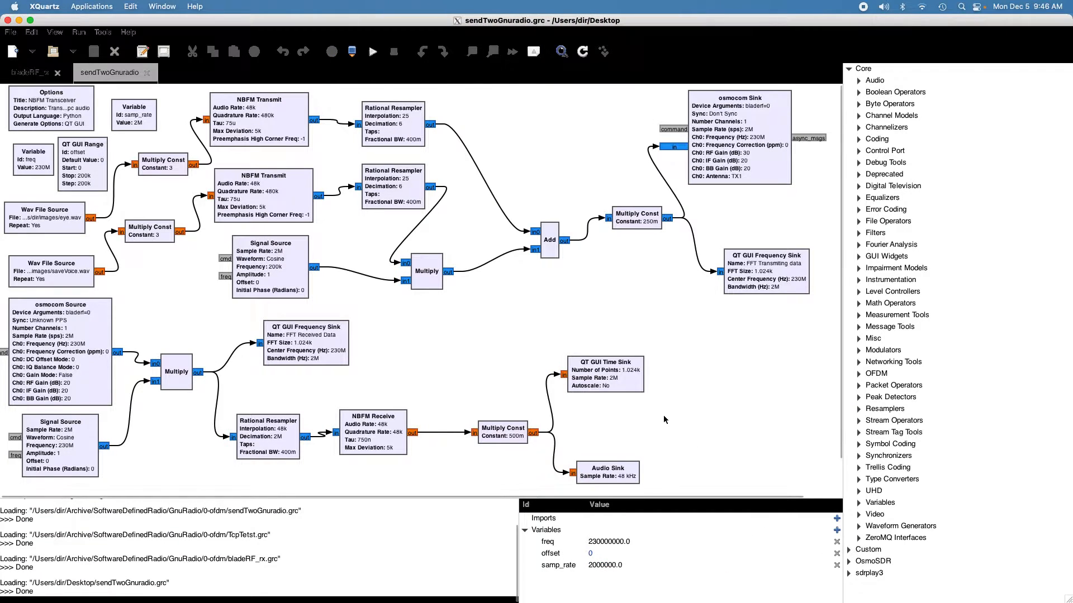
pyautogui.moveTo(449, 316)
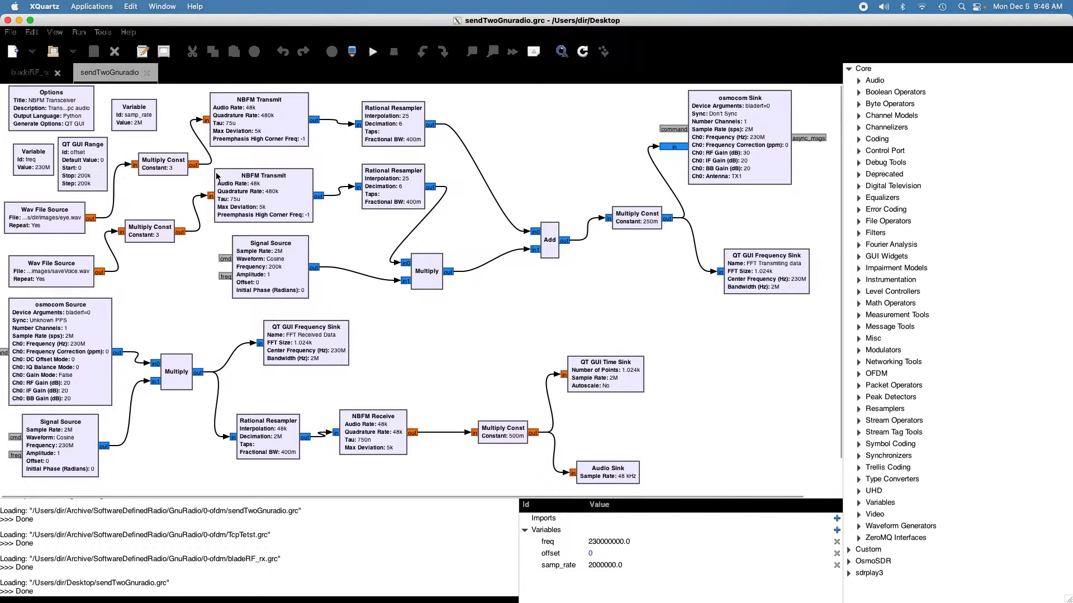
pyautogui.moveTo(266, 125)
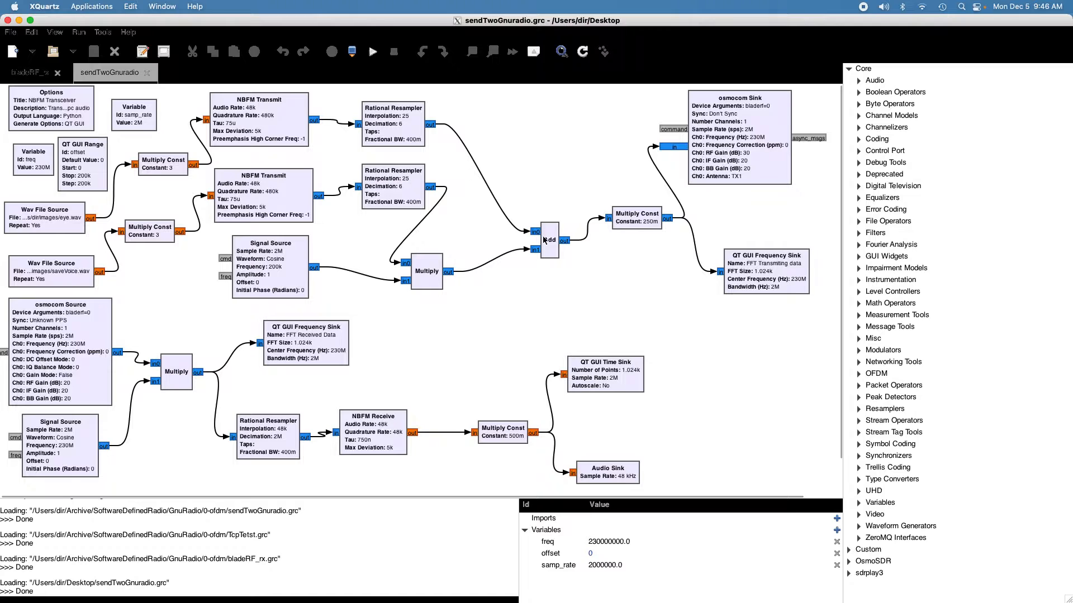
pyautogui.moveTo(654, 228)
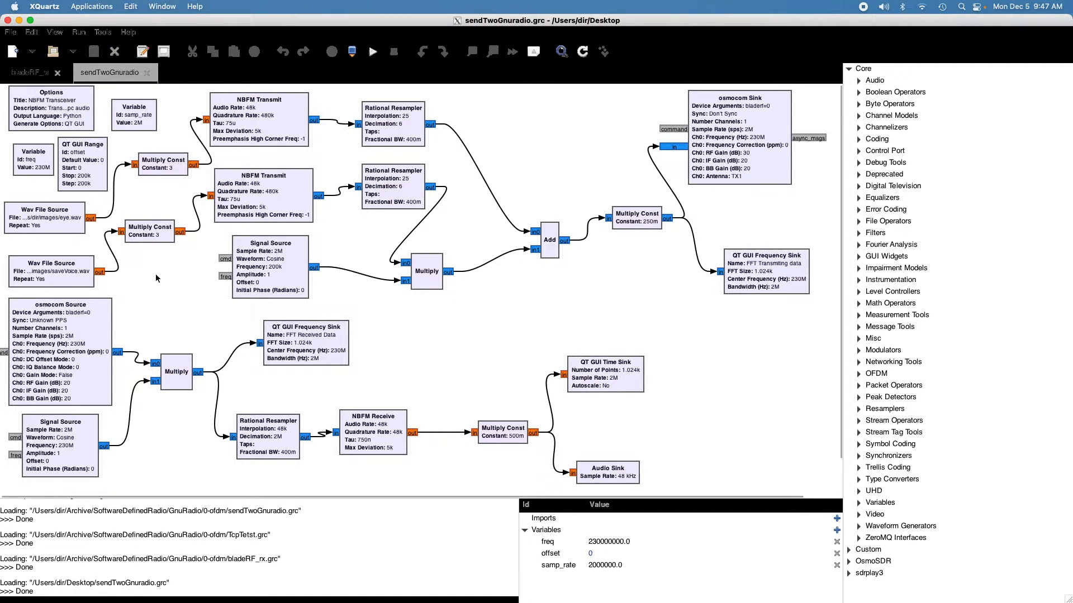
pyautogui.moveTo(86, 270)
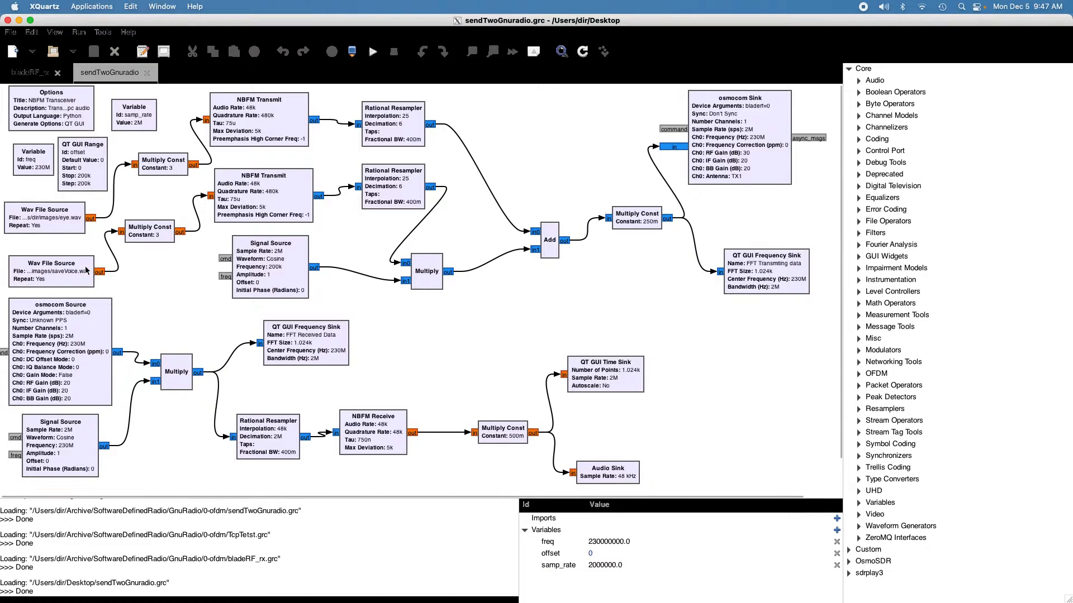
pyautogui.moveTo(83, 273)
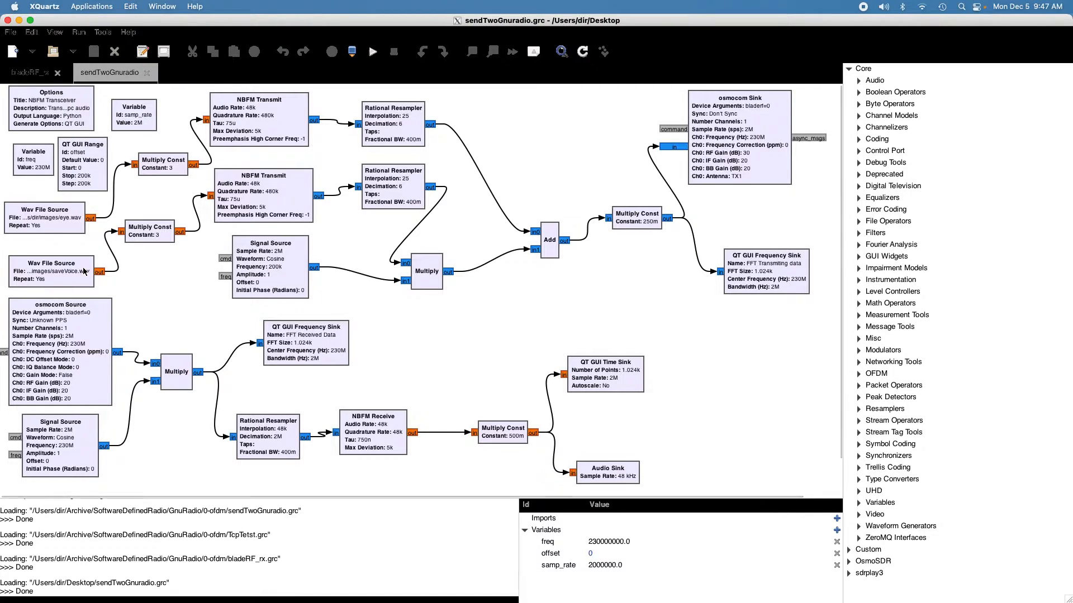
pyautogui.moveTo(263, 206)
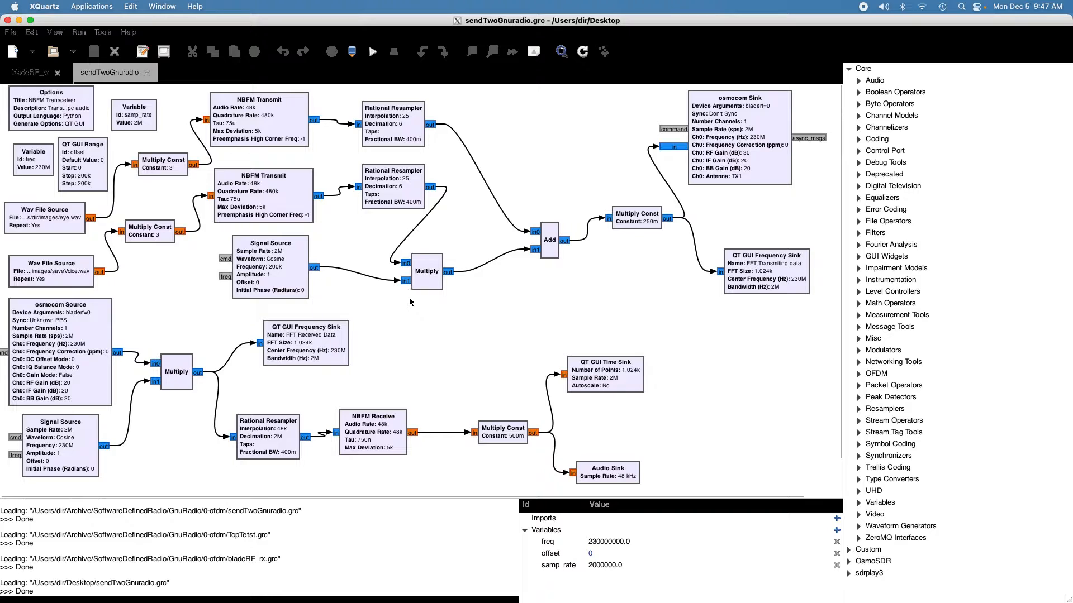
pyautogui.moveTo(286, 277)
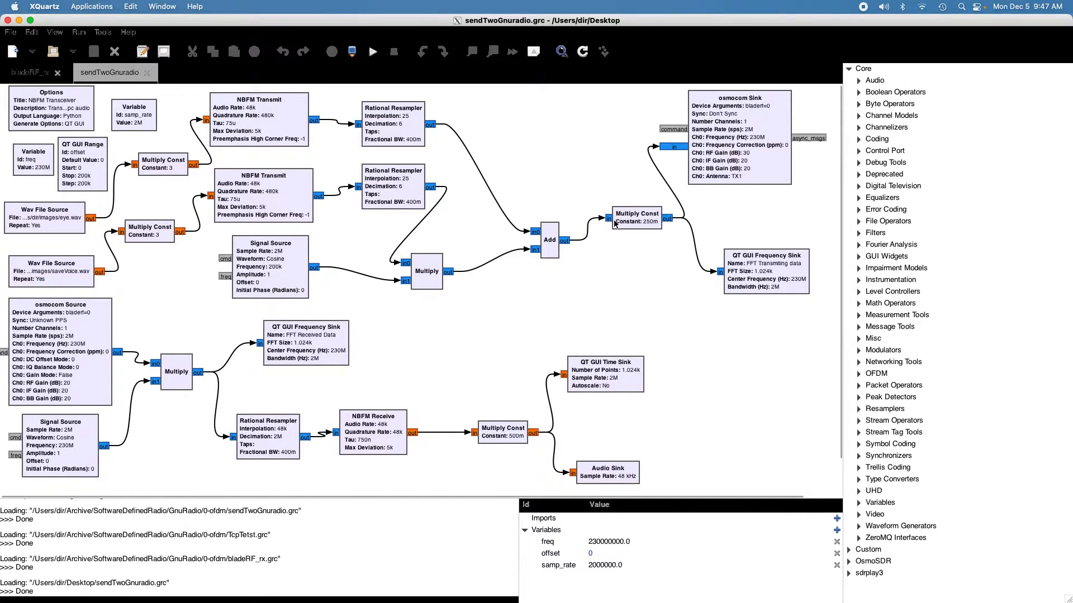
pyautogui.moveTo(745, 270)
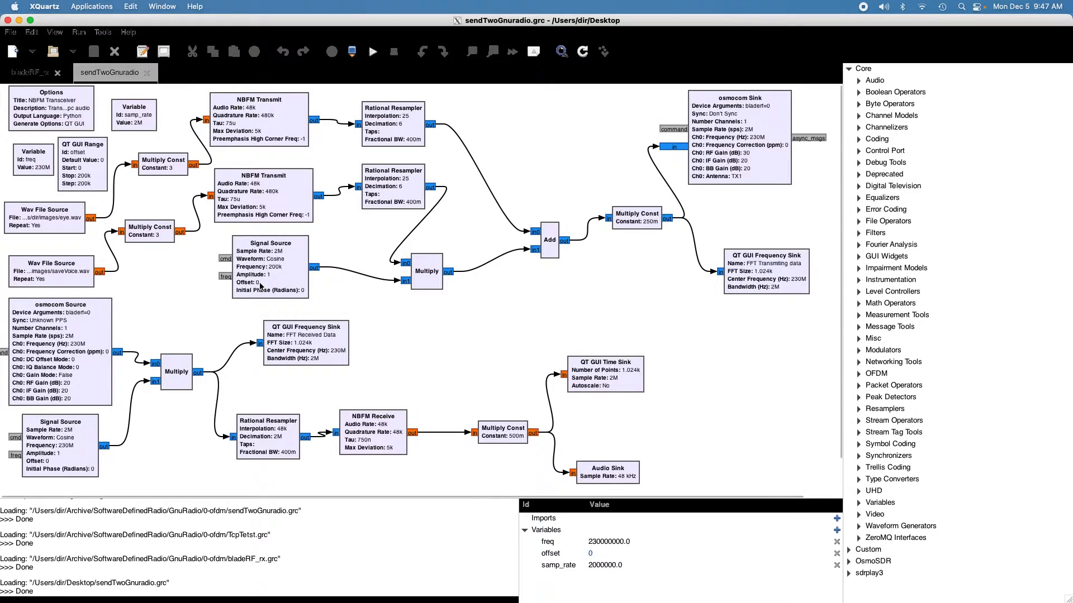
pyautogui.moveTo(327, 304)
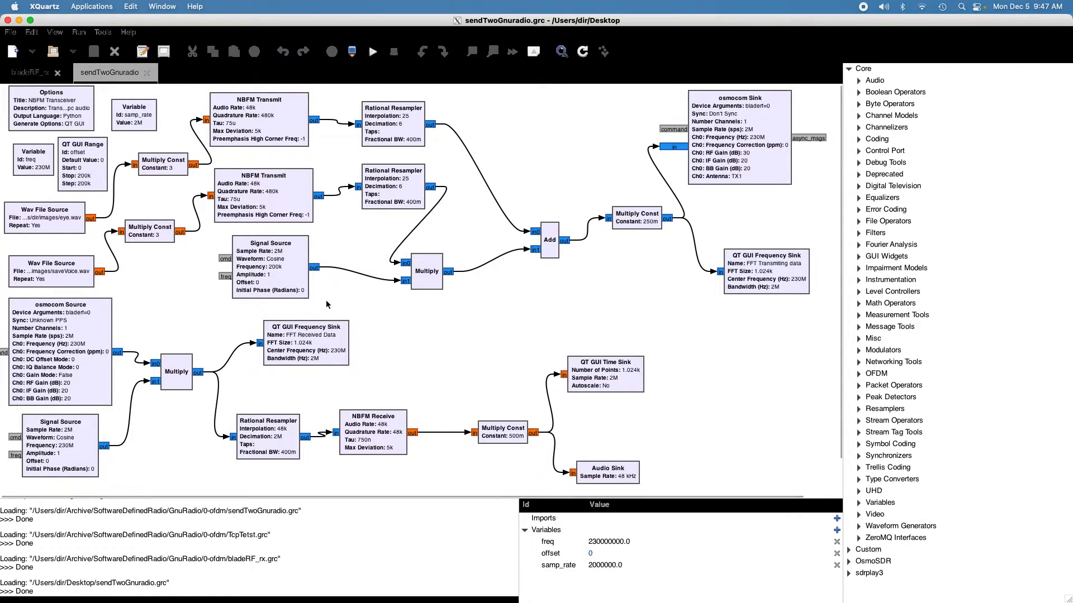
pyautogui.moveTo(390, 318)
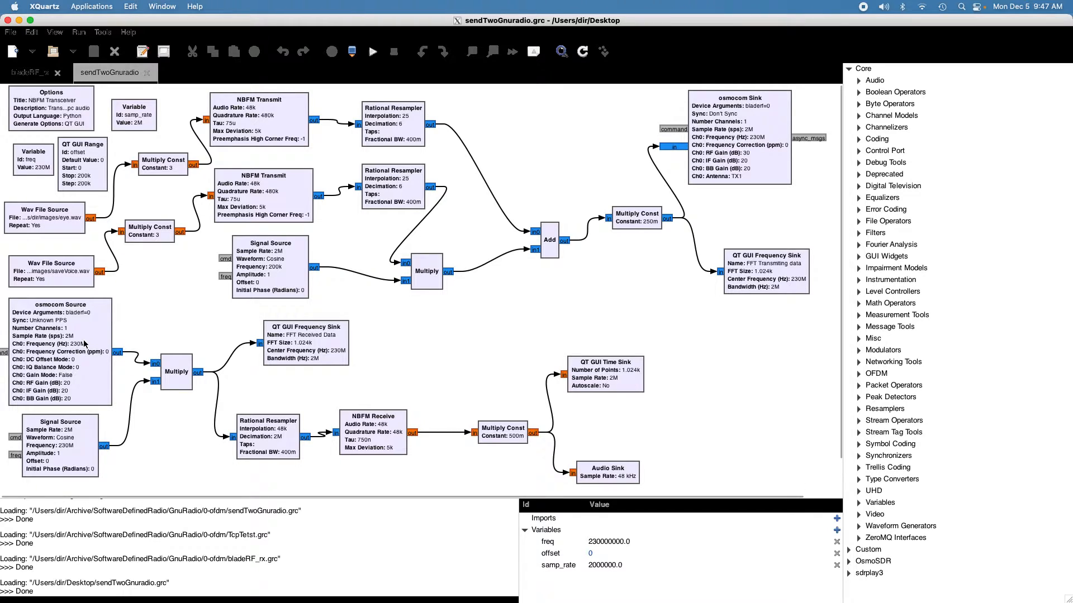
pyautogui.moveTo(56, 462)
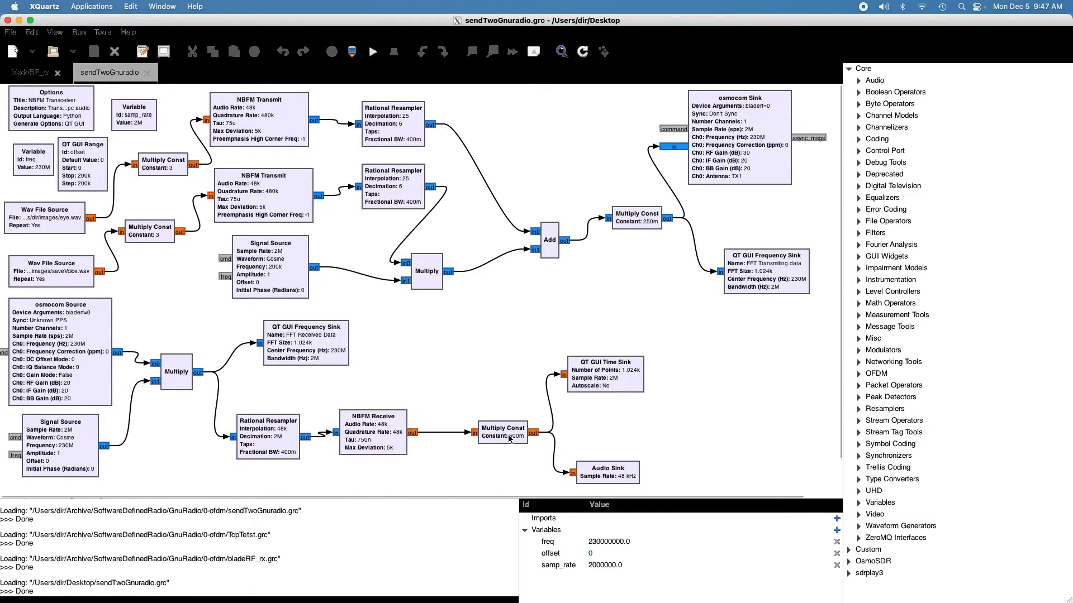
pyautogui.moveTo(697, 426)
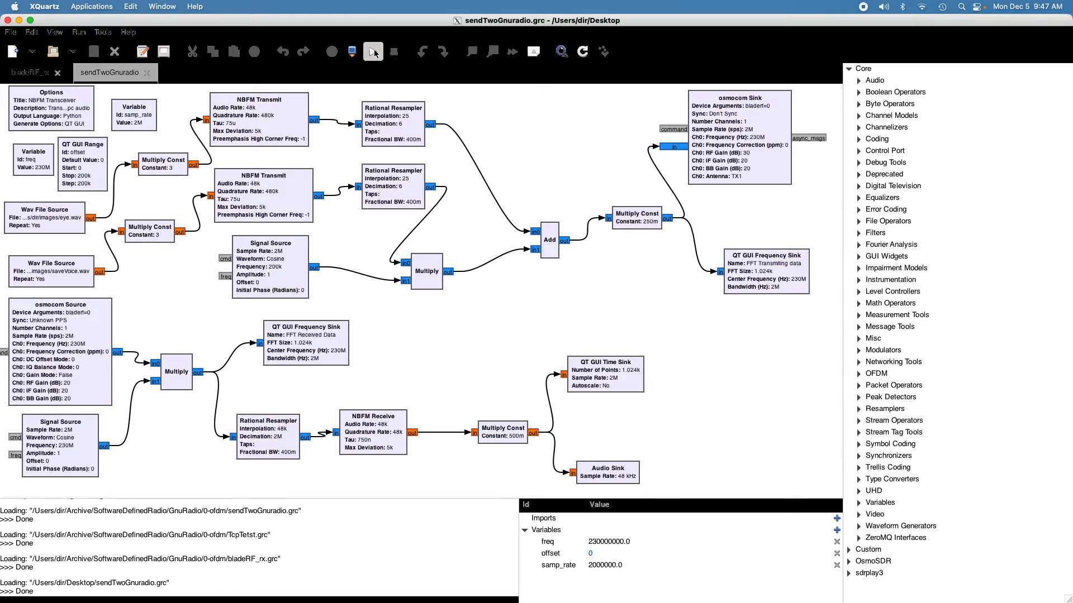
# - Execute the NBFM Transceiver flowgraph from the toolbar to launch its spectrum windows
pyautogui.click(352, 51)
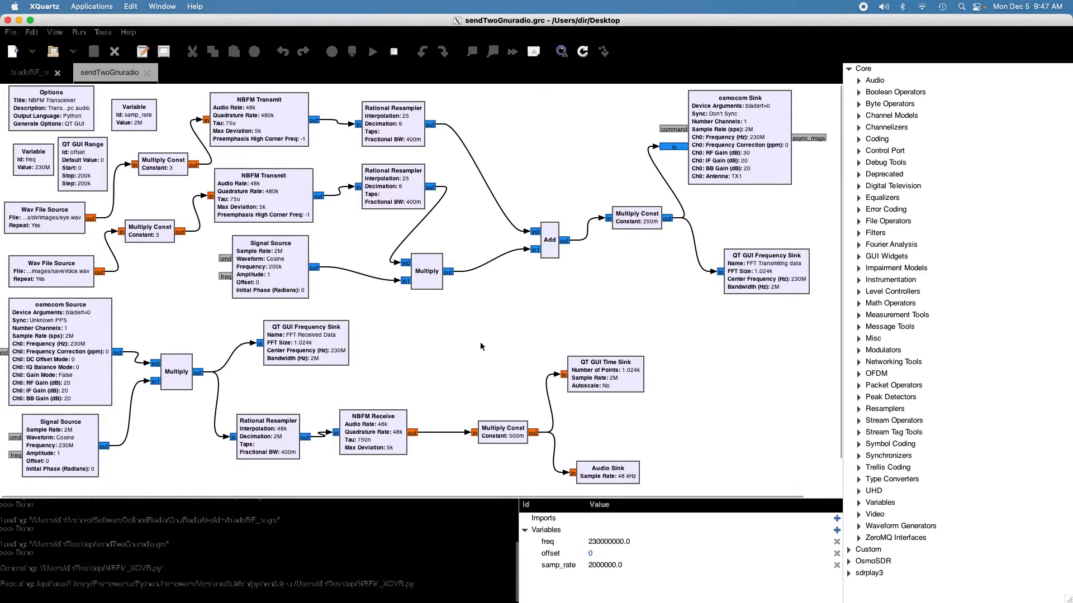
pyautogui.click(373, 52)
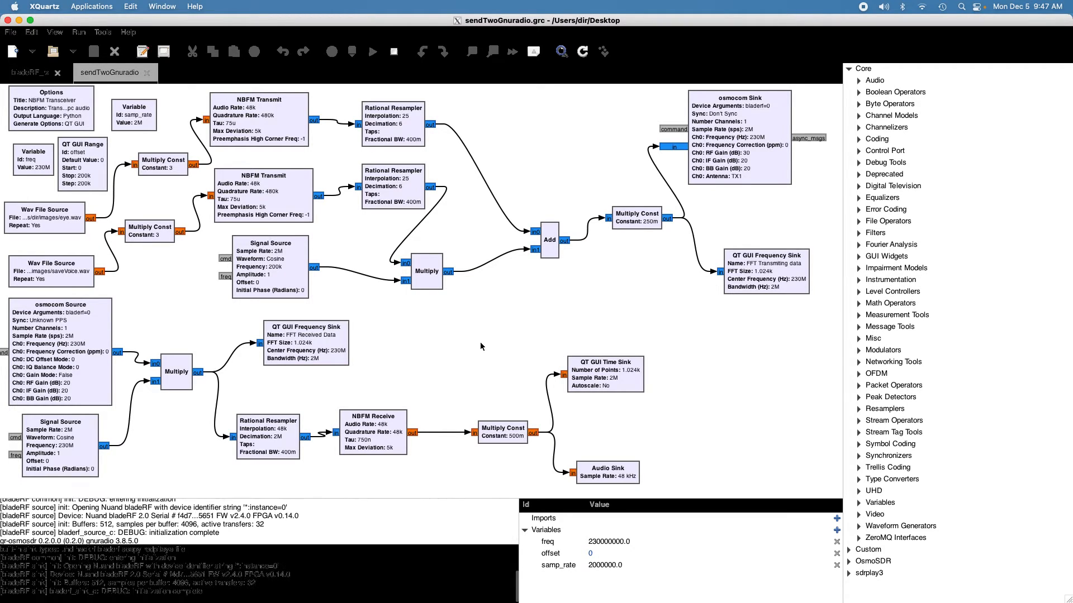
pyautogui.click(373, 51)
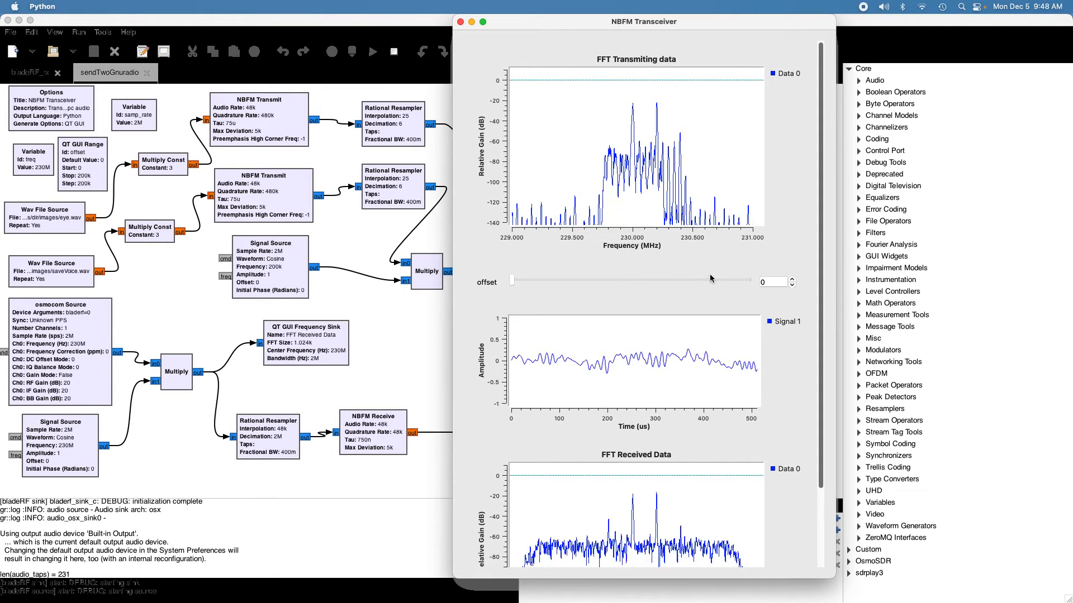
pyautogui.moveTo(512, 280); pyautogui.dragTo(749, 281)
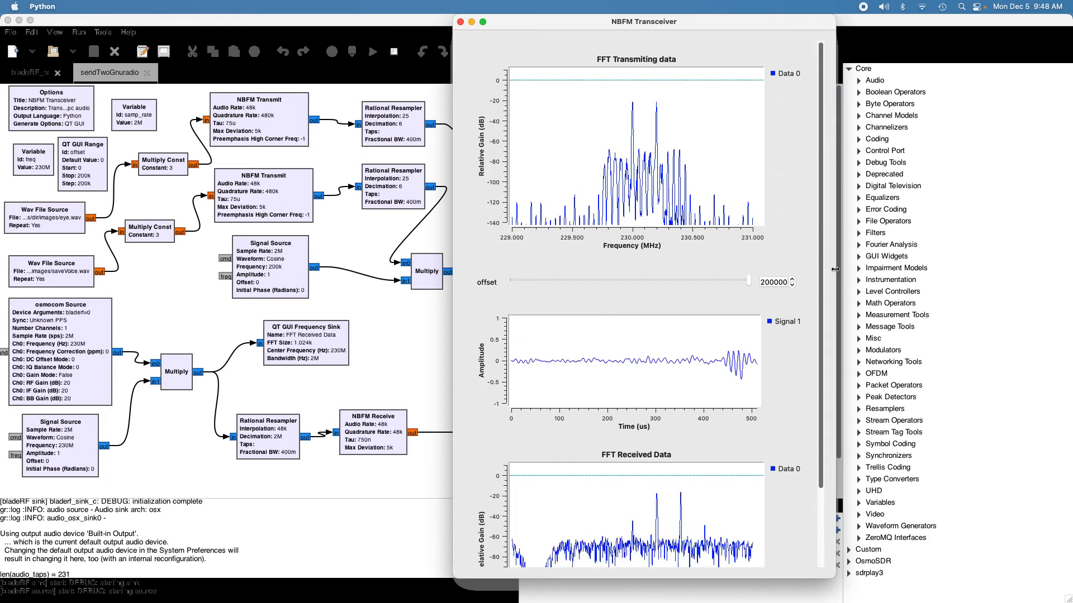
pyautogui.moveTo(748, 280); pyautogui.dragTo(511, 280)
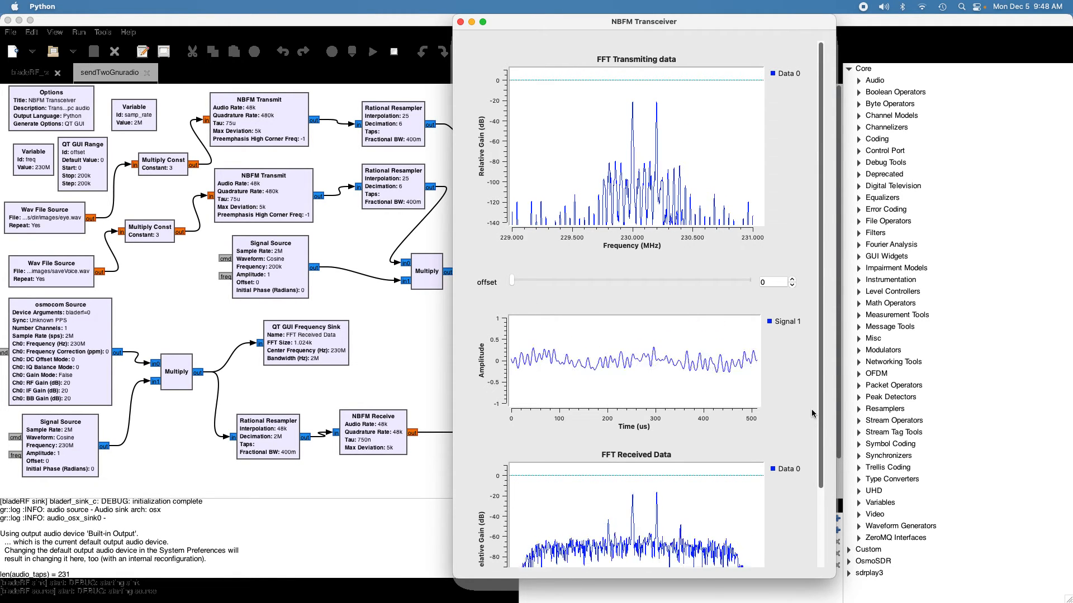
pyautogui.moveTo(671, 311)
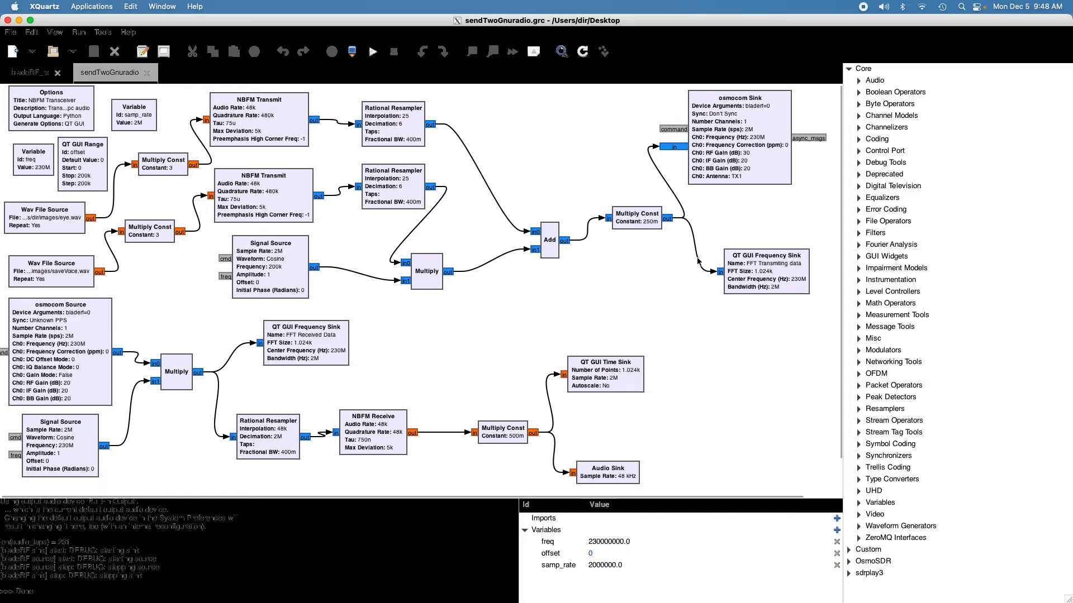
pyautogui.moveTo(731, 159)
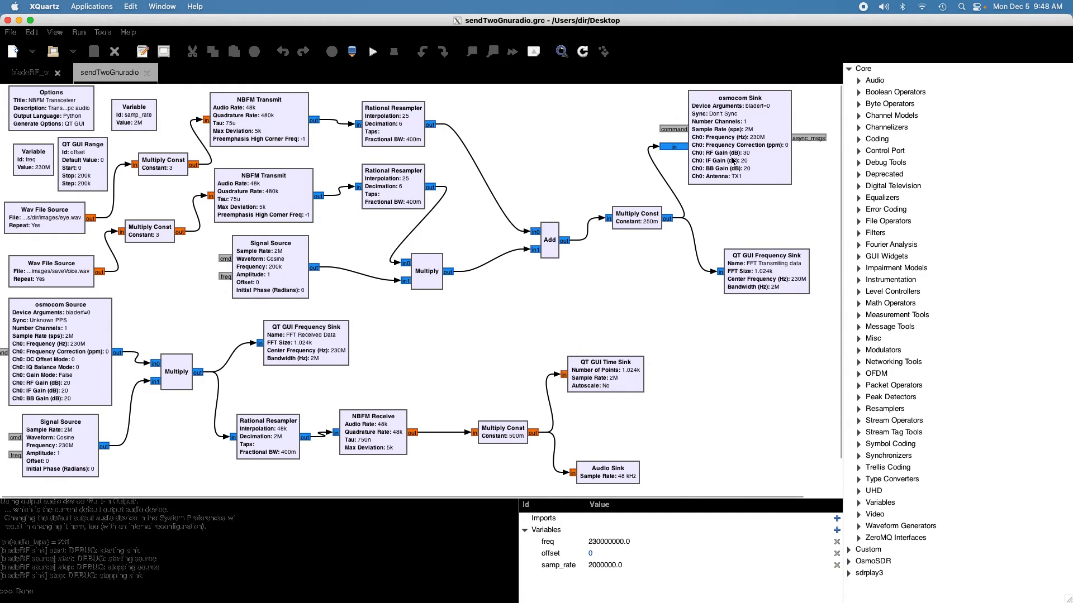
pyautogui.moveTo(733, 178)
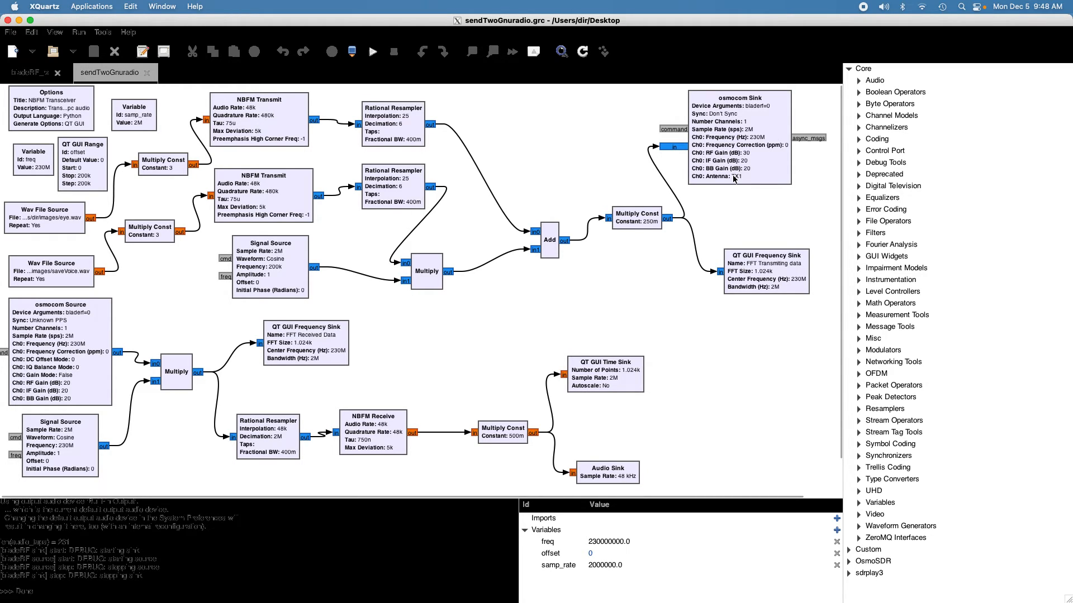
pyautogui.moveTo(707, 236)
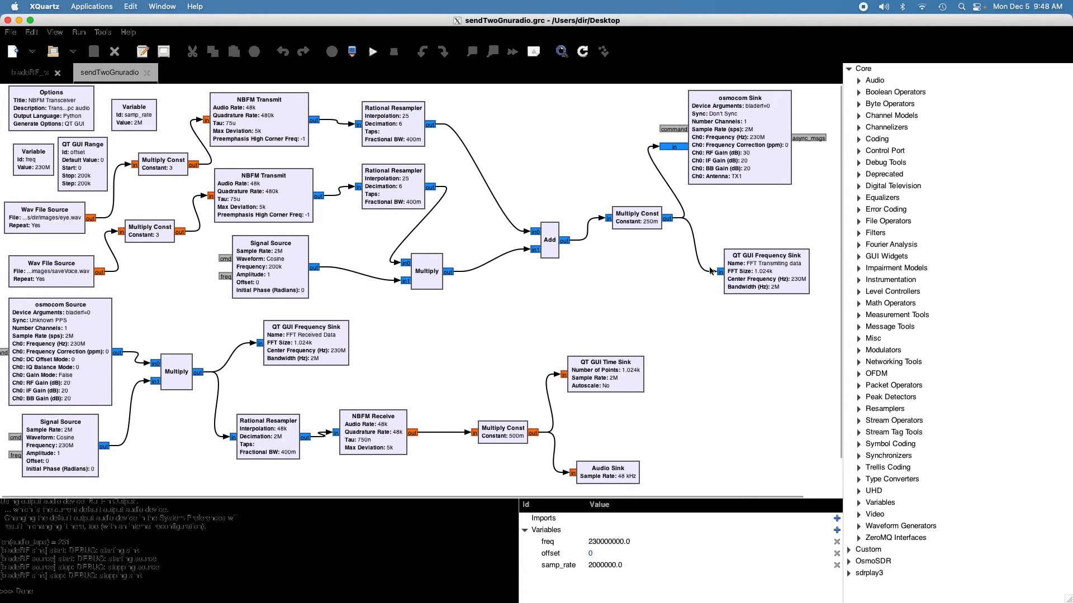
pyautogui.moveTo(692, 263)
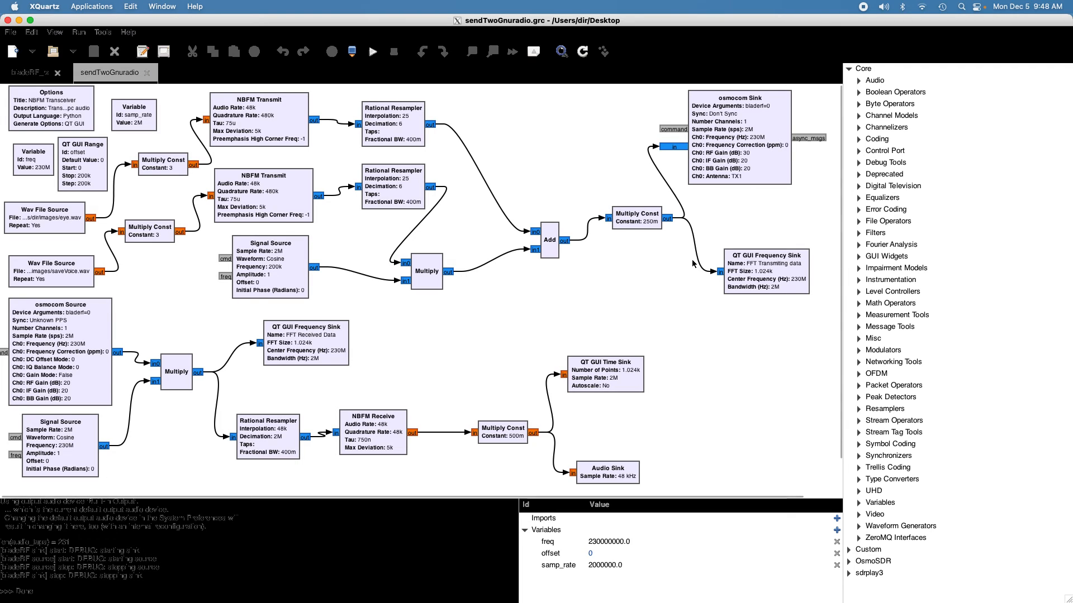